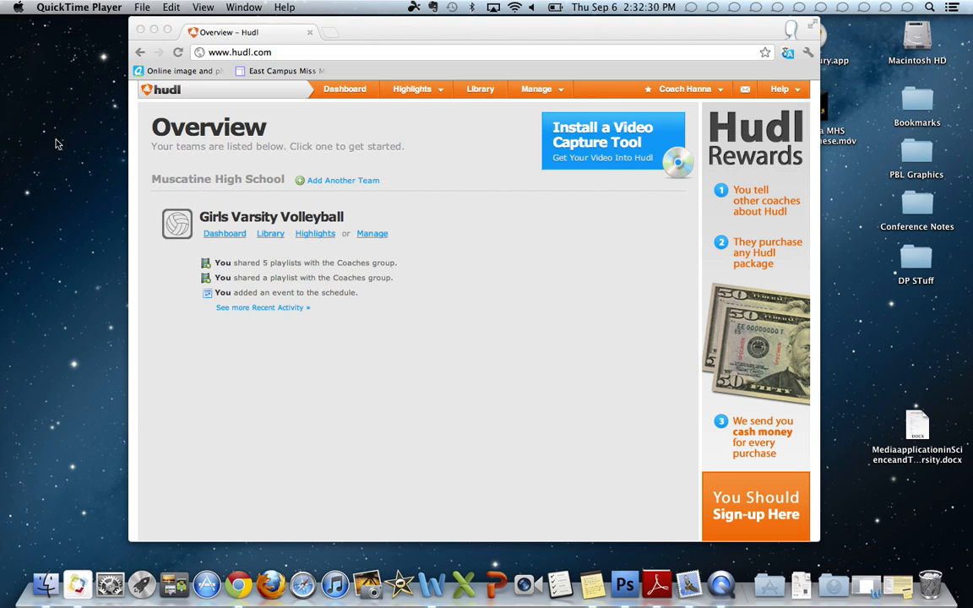
{"action": "mouse_move", "coordinate": [439, 145]}
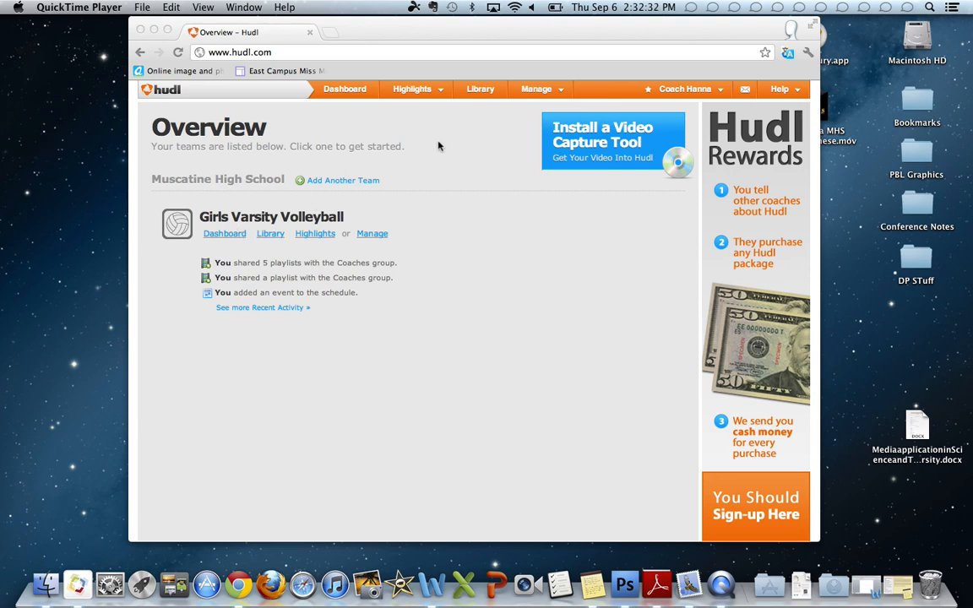
{"action": "mouse_move", "coordinate": [234, 226]}
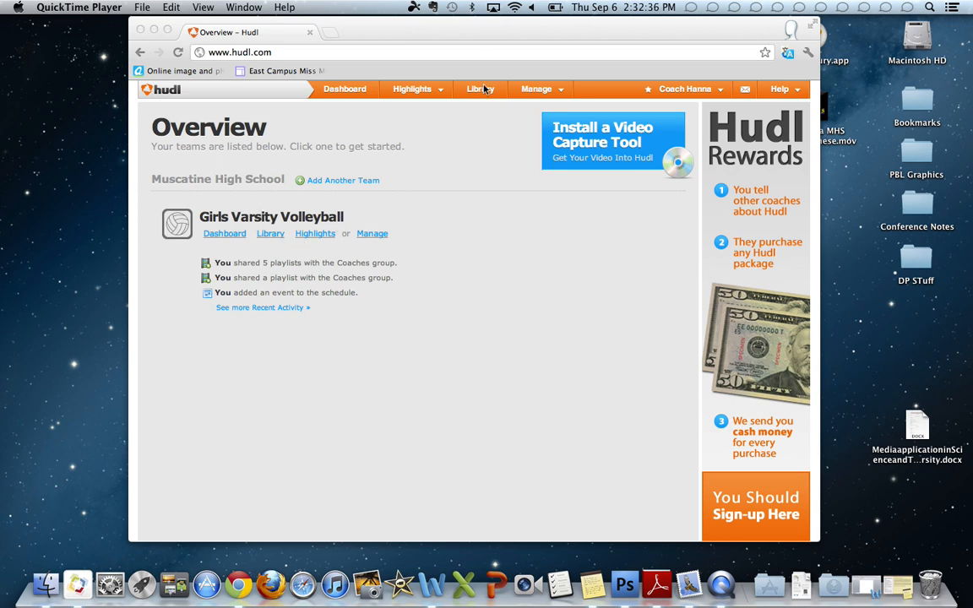
Load the Assumption game footage from the Library and bring up the Silverlight player menu
{"action": "left_click", "coordinate": [480, 88]}
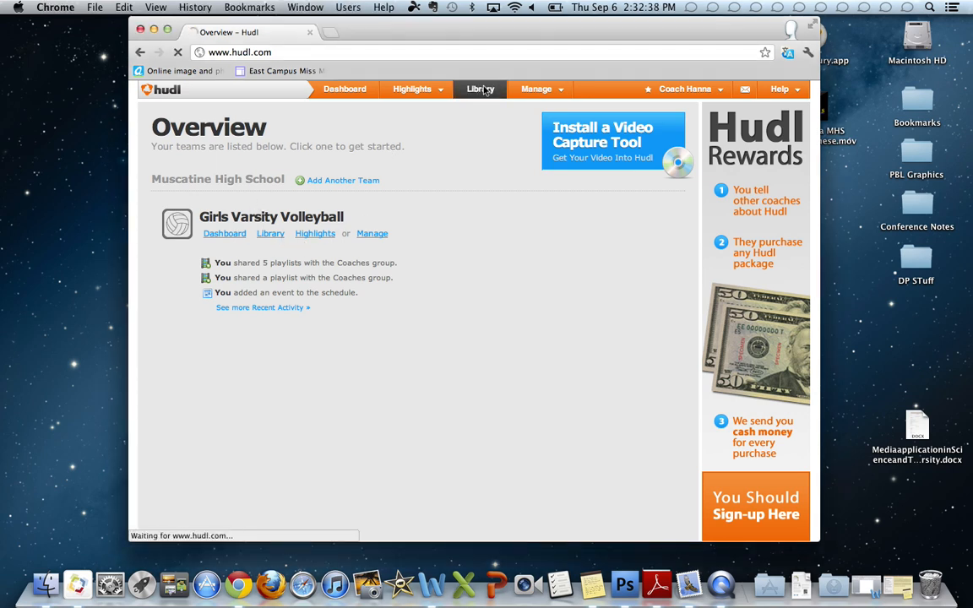
{"action": "left_click", "coordinate": [477, 88]}
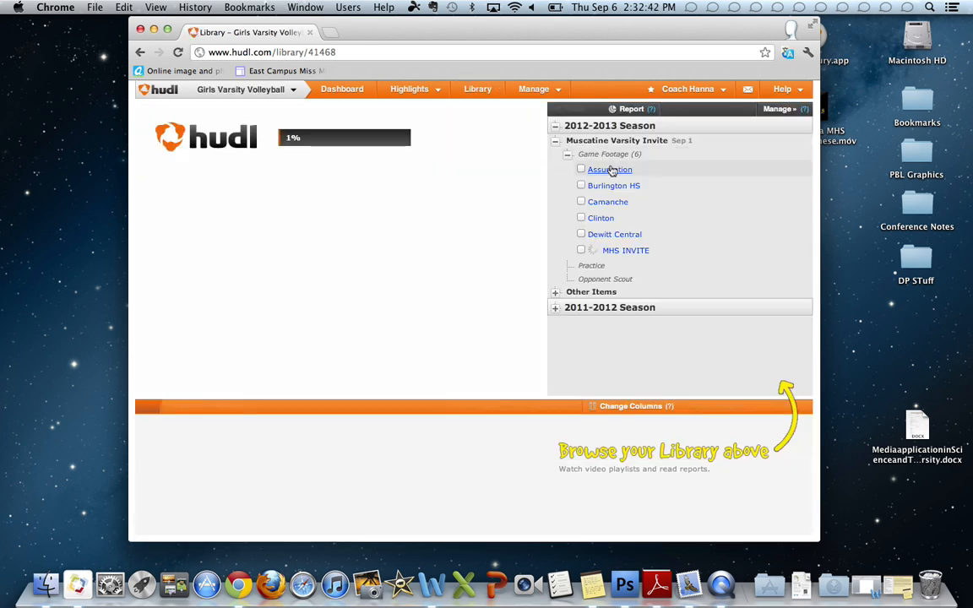
{"action": "left_click", "coordinate": [581, 169]}
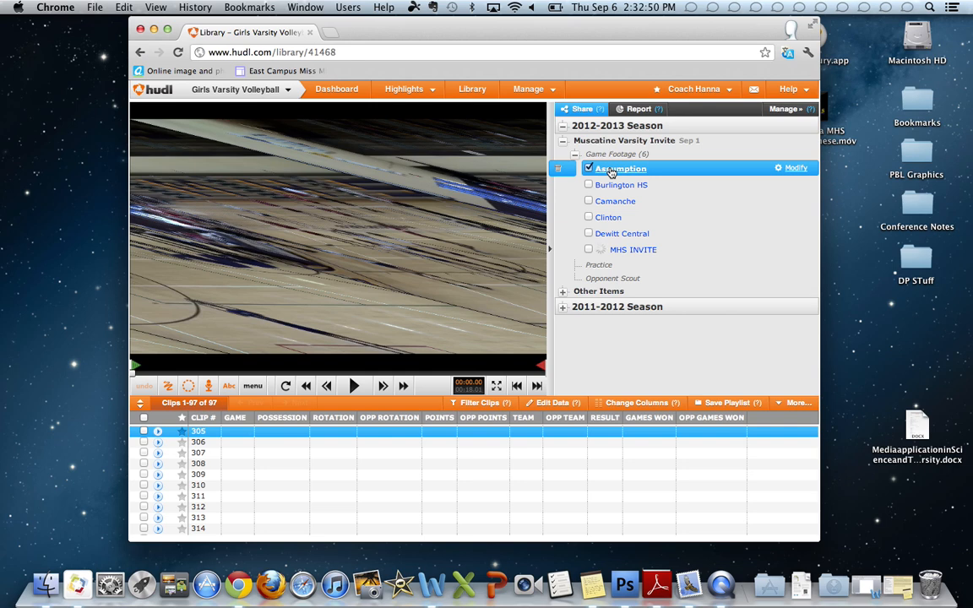
{"action": "right_click", "coordinate": [338, 236]}
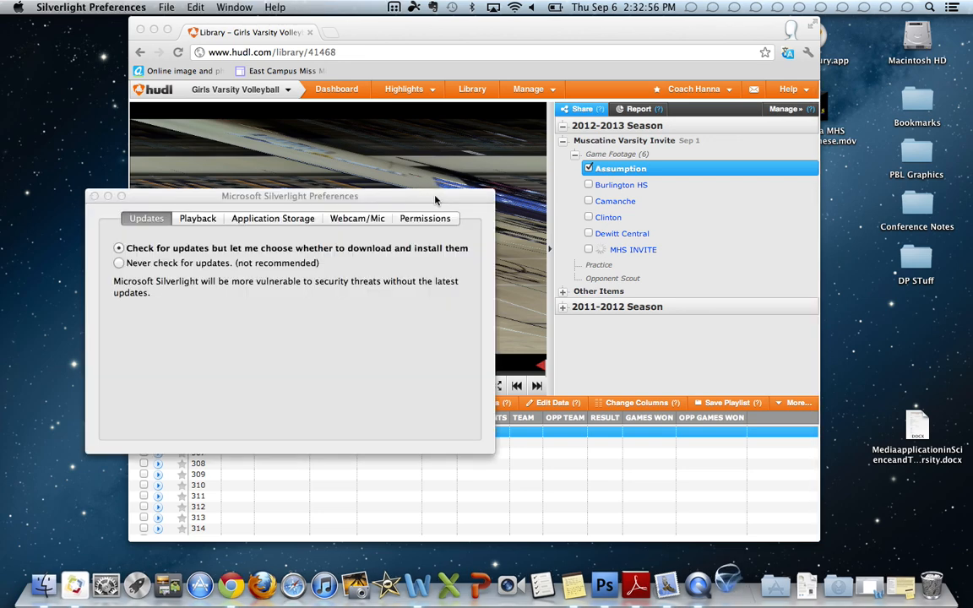
Disable 'Enable hardware-acceleration playback' under Playback and close Silverlight Preferences
{"action": "left_click", "coordinate": [198, 218]}
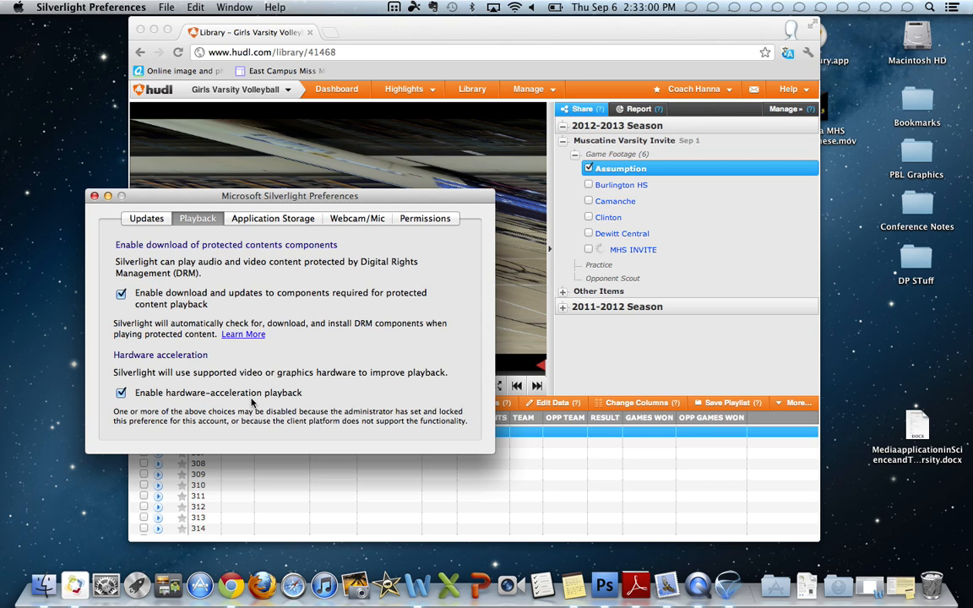
{"action": "left_click", "coordinate": [122, 391]}
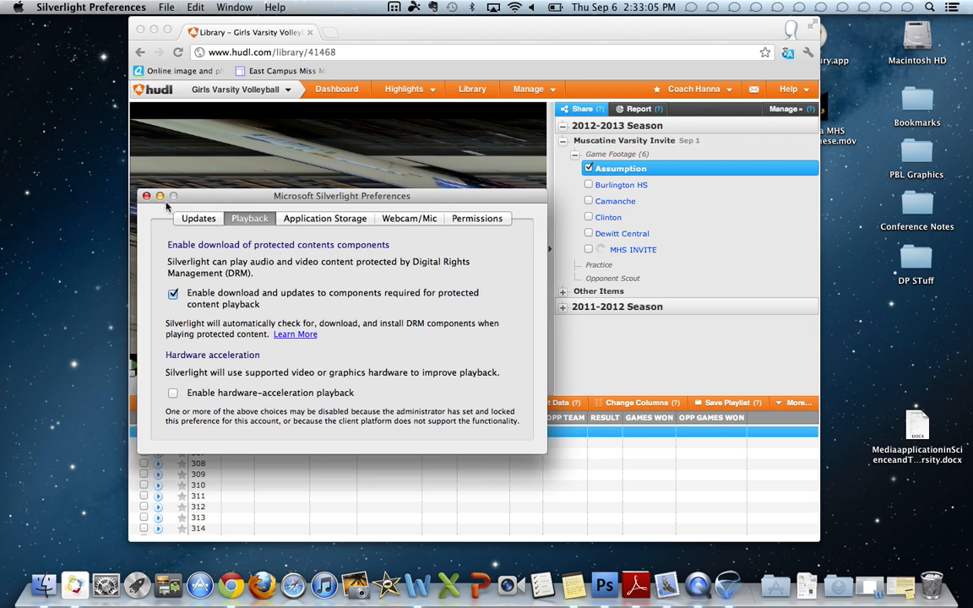
{"action": "left_click", "coordinate": [146, 196]}
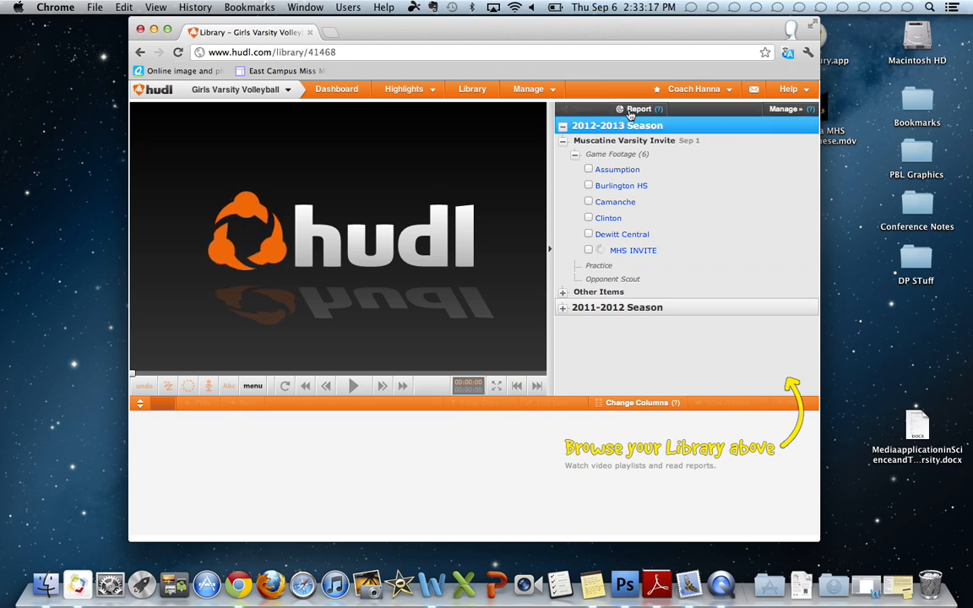
Reopen the Assumption footage so the volleyball video now plays clearly
{"action": "left_click", "coordinate": [618, 169]}
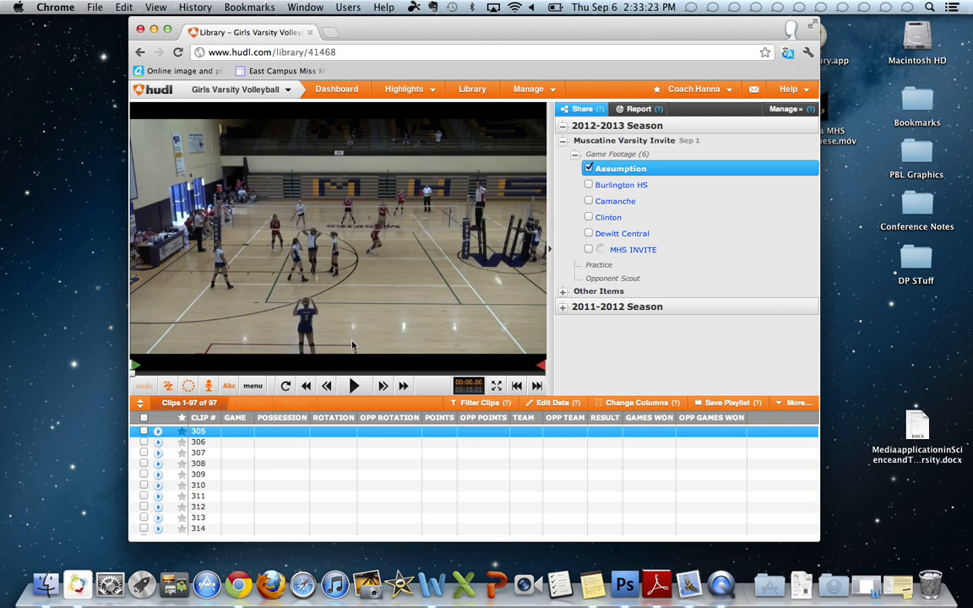
{"action": "mouse_move", "coordinate": [194, 264]}
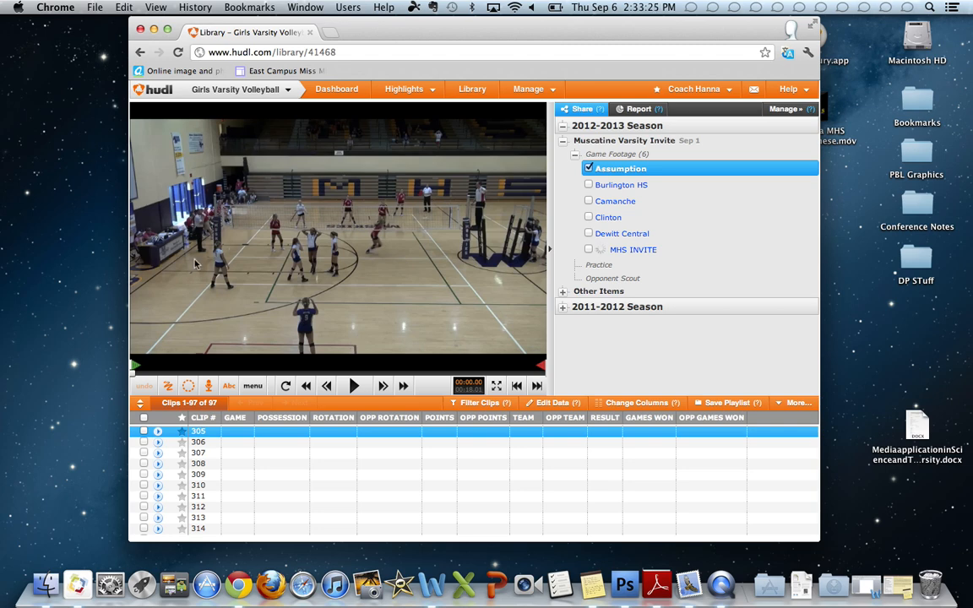